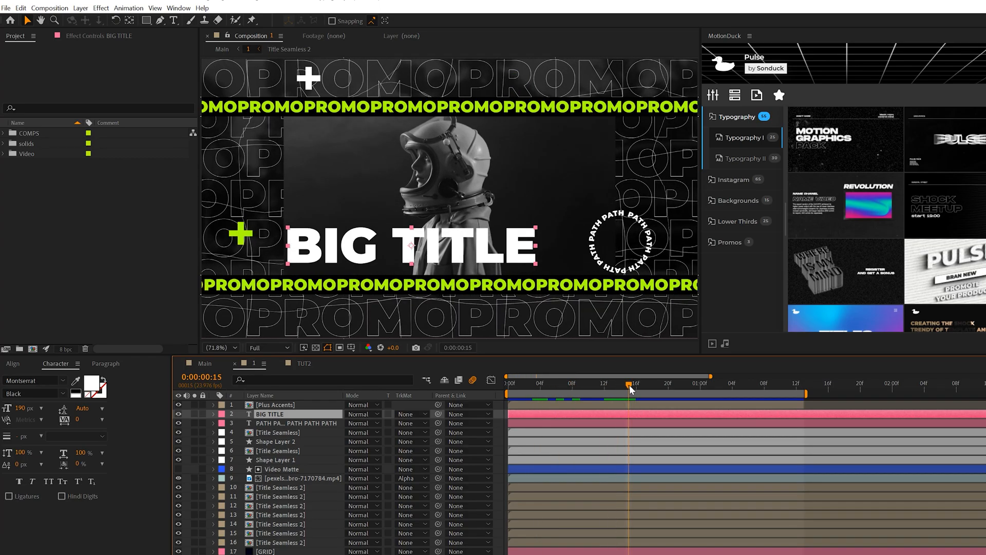
# Switch to the TUT2 composition holding BIG TITLE, the video and the new rectangle.
pyautogui.click(304, 363)
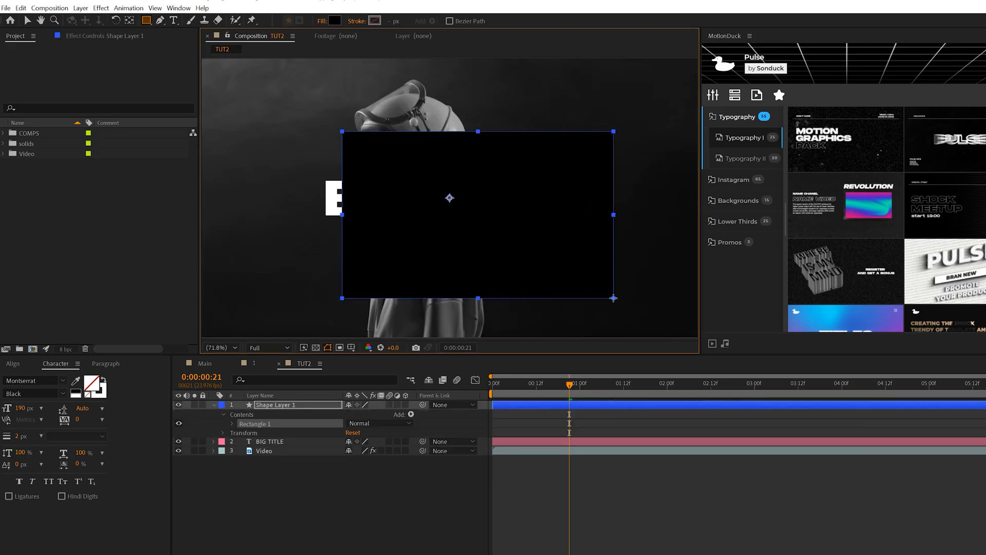
# Widen the rectangle, place it below BIG TITLE and alpha-matte the Video layer to Shape Layer 1.
pyautogui.moveTo(613, 214); pyautogui.dragTo(633, 214)
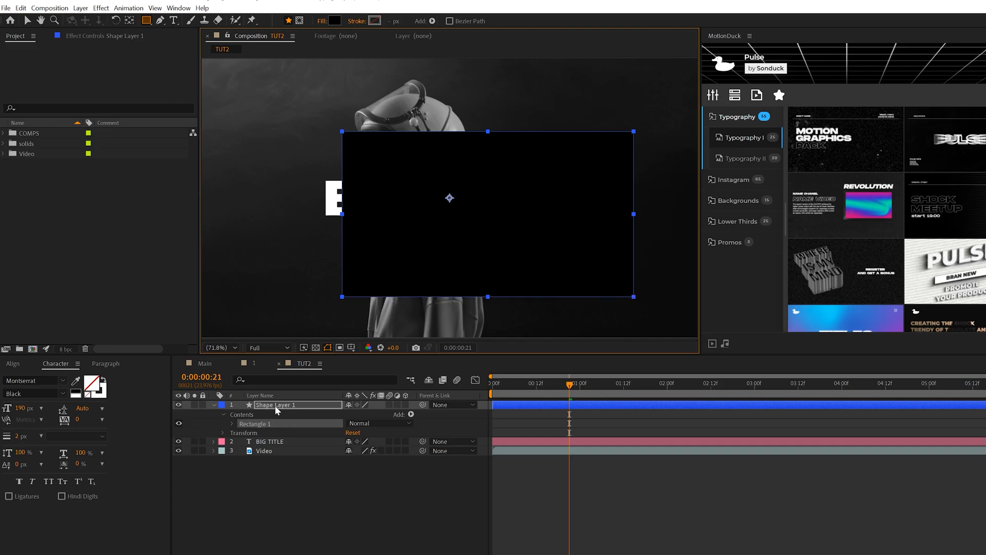
pyautogui.click(214, 405)
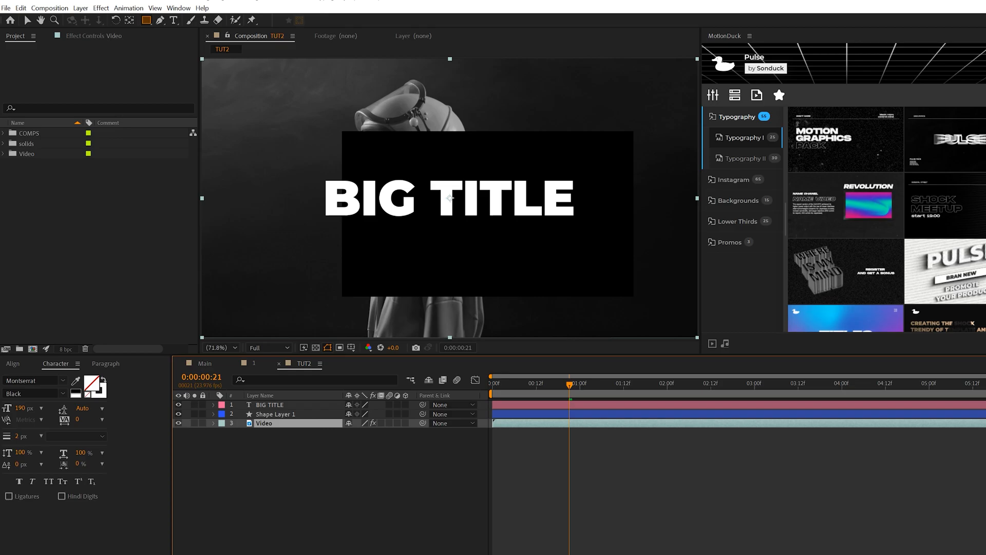
pyautogui.click(409, 422)
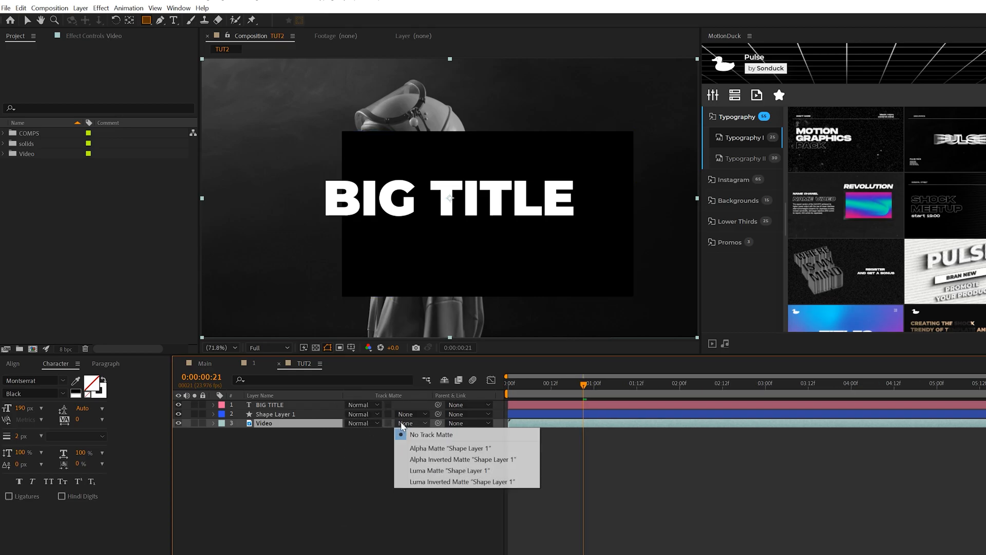
pyautogui.moveTo(448, 448)
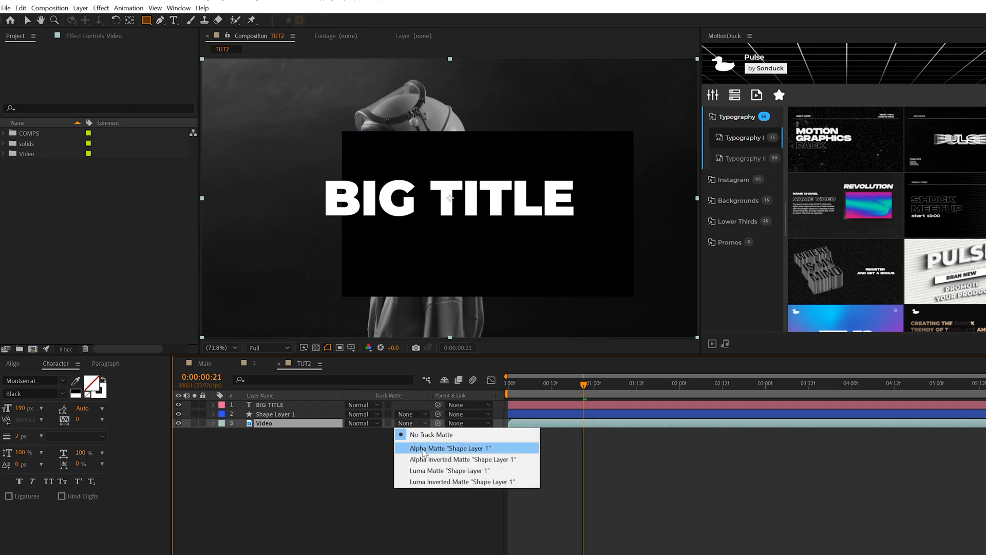
pyautogui.click(449, 448)
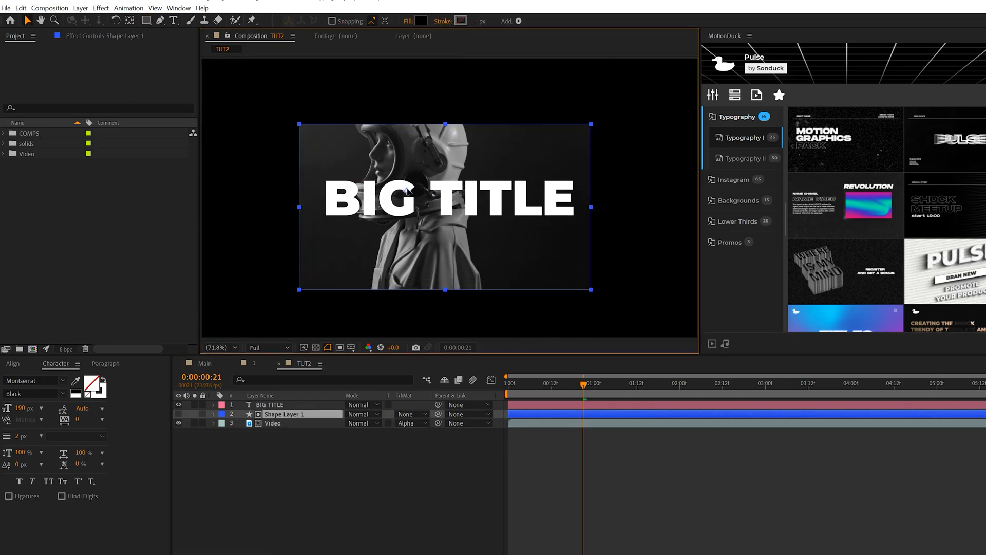
# View the reference composition 2, then return to TUT2.
pyautogui.doubleClick(285, 414)
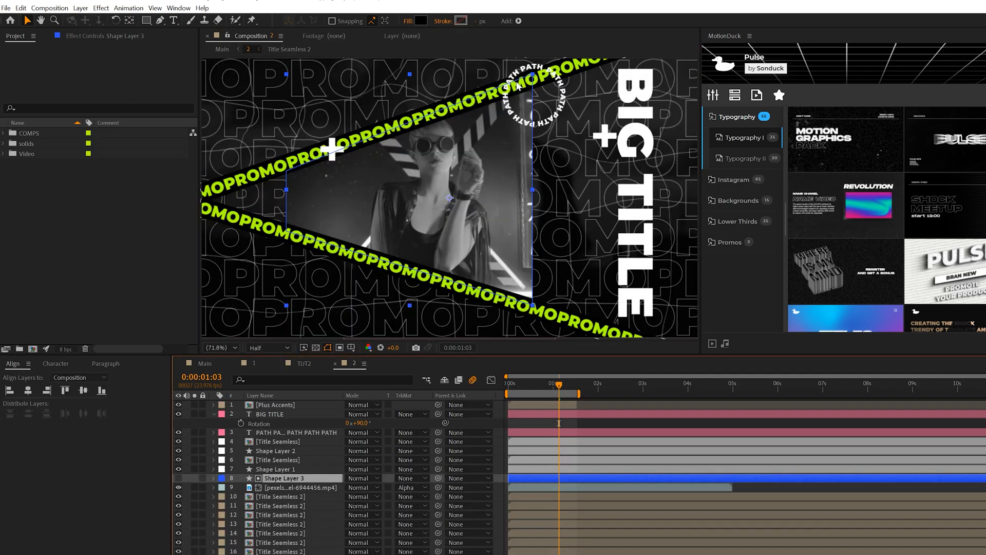
pyautogui.moveTo(263, 211)
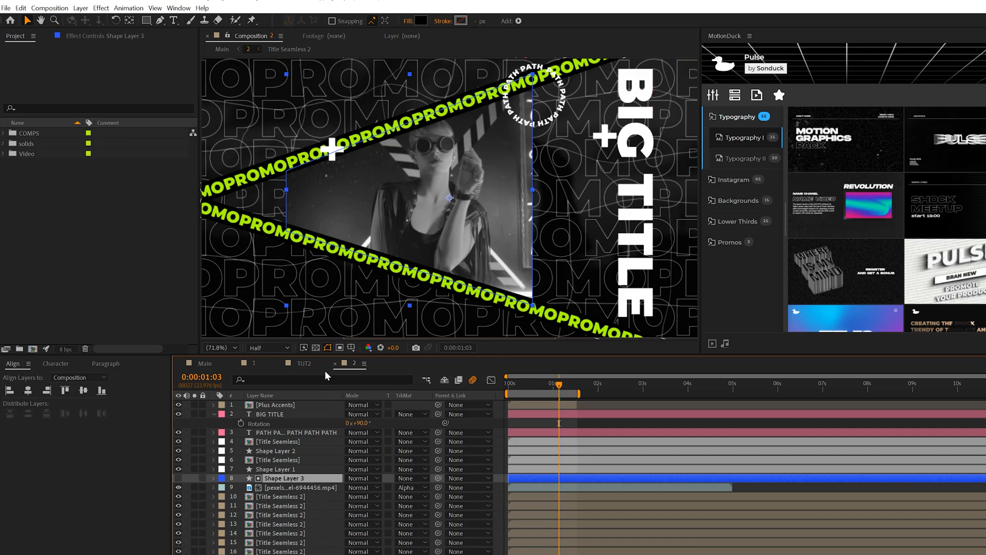
pyautogui.click(304, 362)
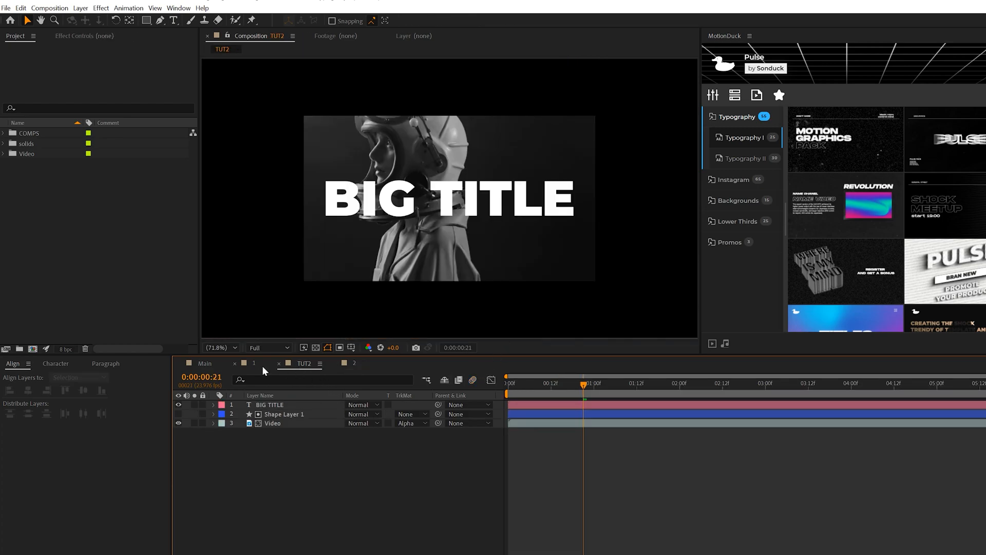
pyautogui.moveTo(258, 368)
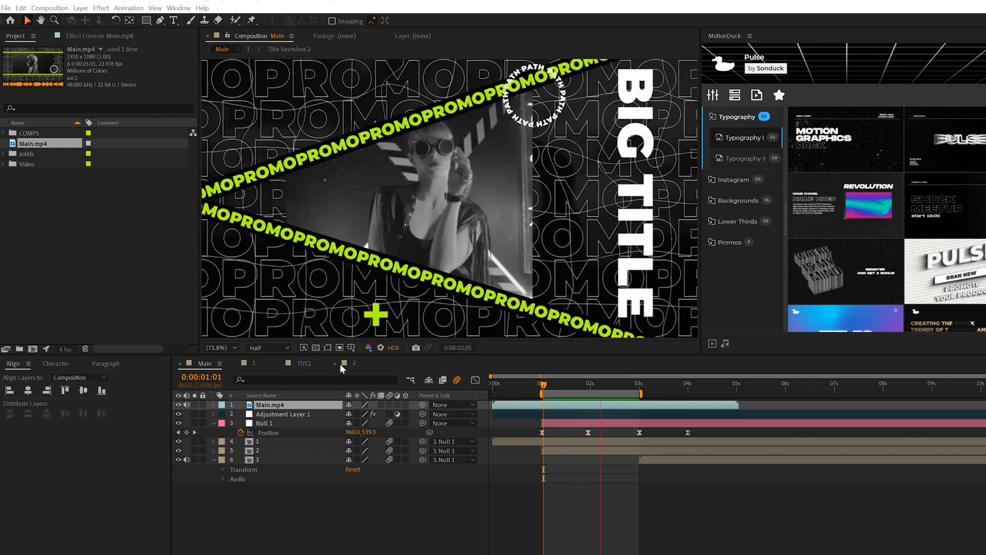
# Add a PROMO text layer in TUT2 and pre-compose it as Seamless Title.
pyautogui.click(304, 363)
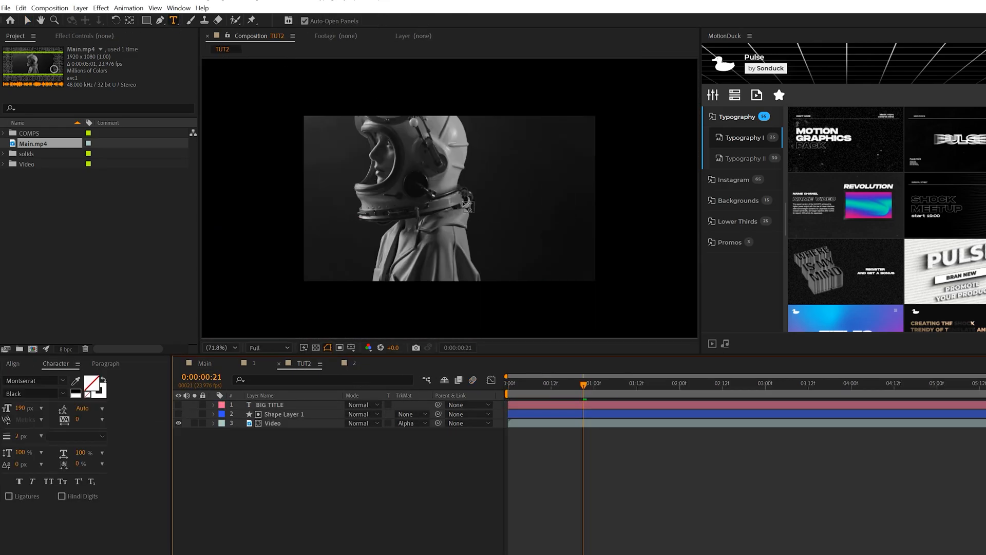
pyautogui.click(464, 204)
pyautogui.write('PROMO')
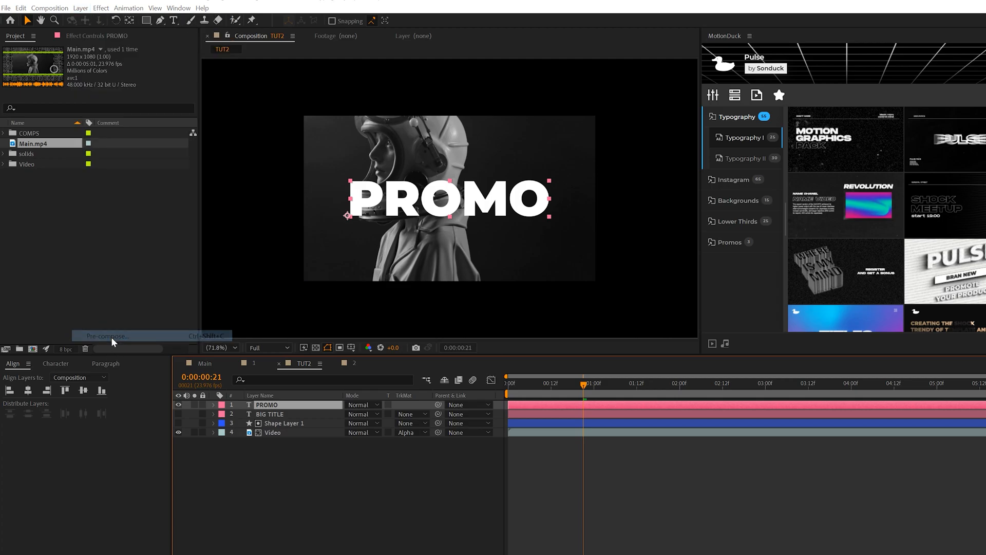
pyautogui.click(106, 335)
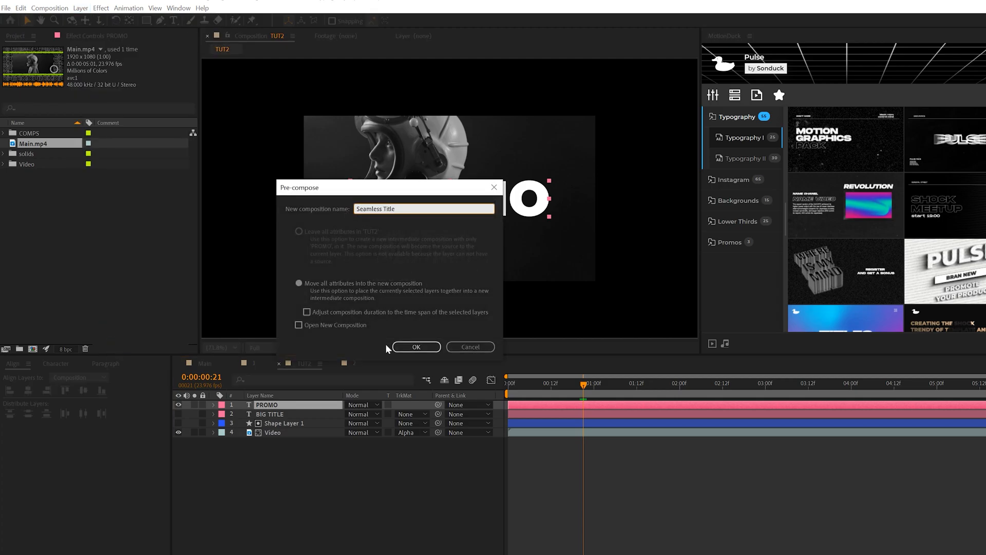
pyautogui.click(416, 346)
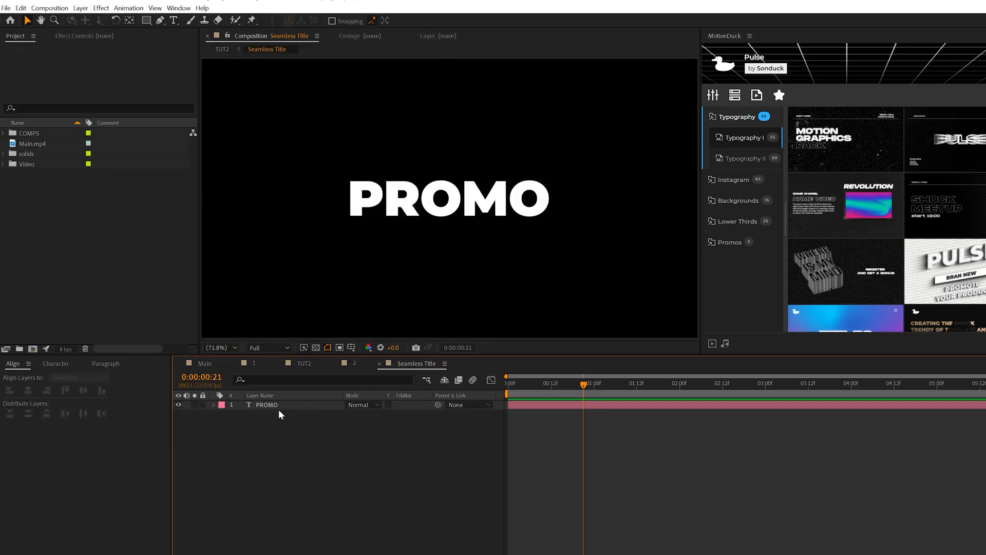
# Narrow the Seamless Title composition to 860 px wide in Composition Settings.
pyautogui.click(50, 7)
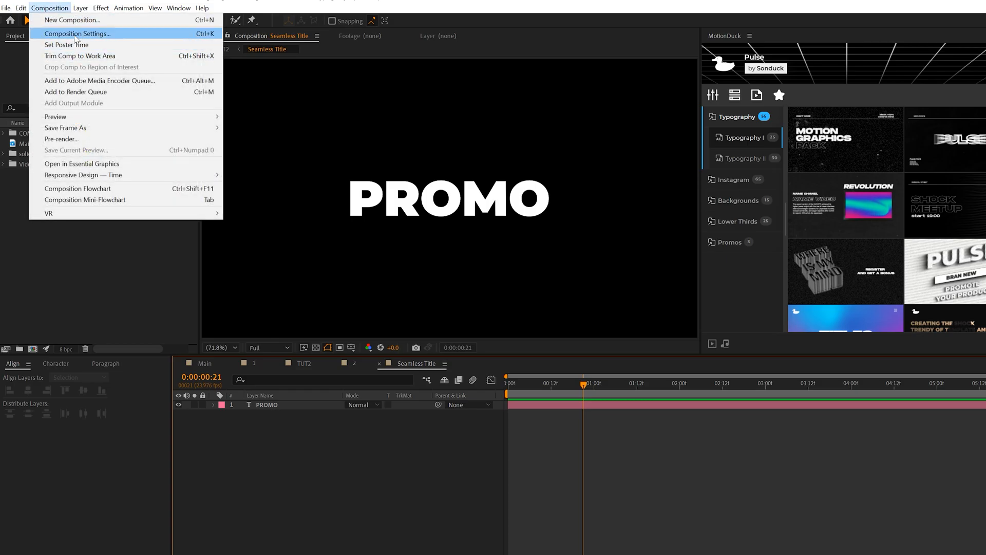
pyautogui.click(76, 33)
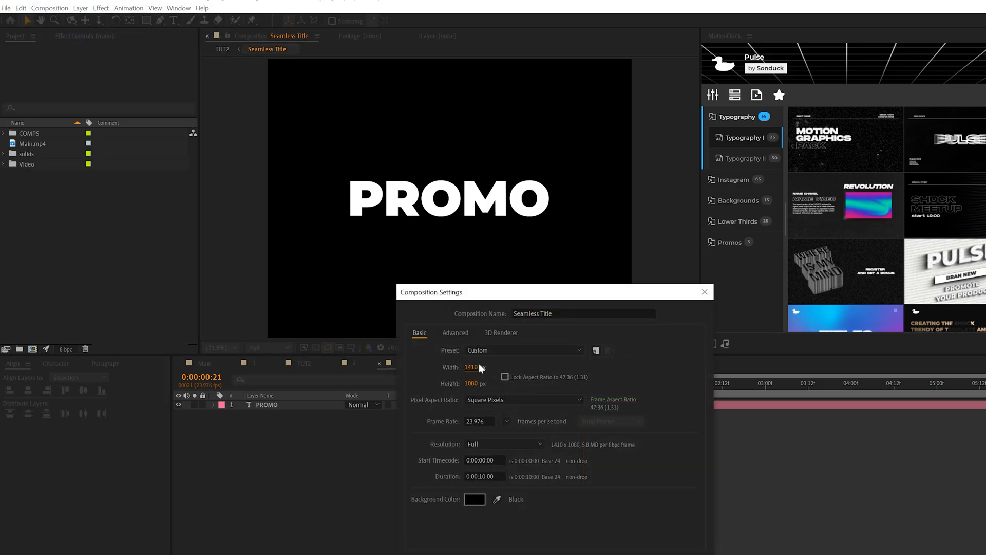
pyautogui.write('860')
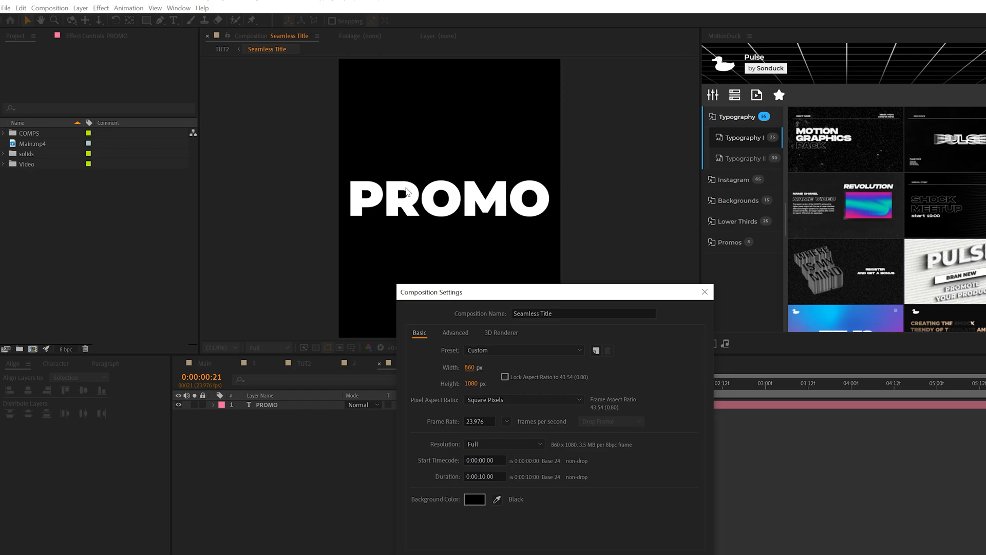
pyautogui.write('795')
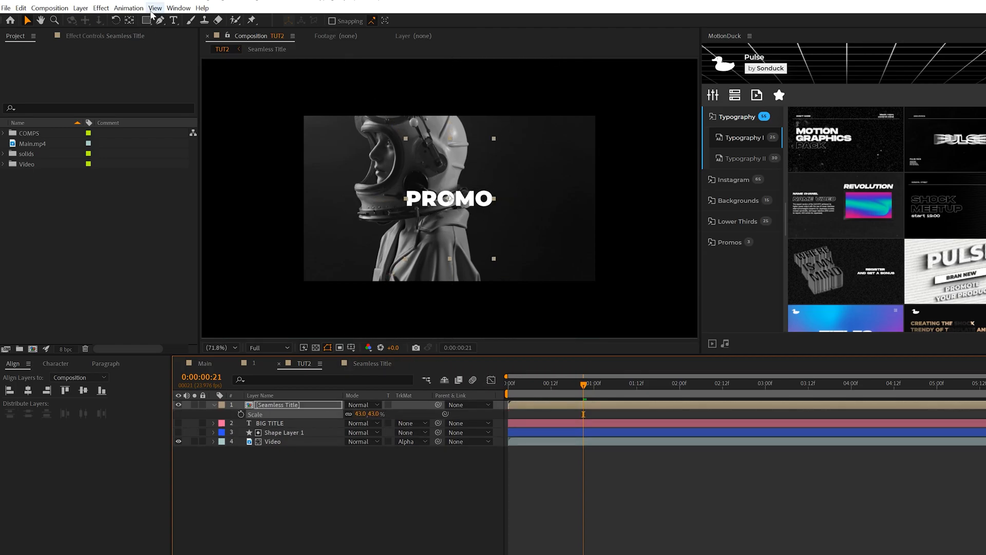
# Apply Motion Tile to Seamless Title and drive Tile Center with [time*500,value[1]].
pyautogui.click(100, 8)
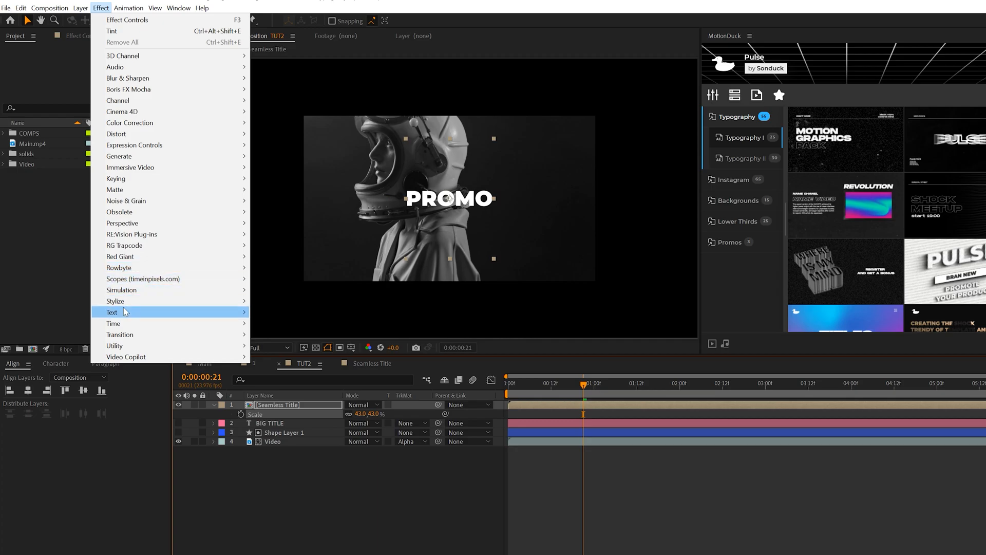
pyautogui.moveTo(116, 301)
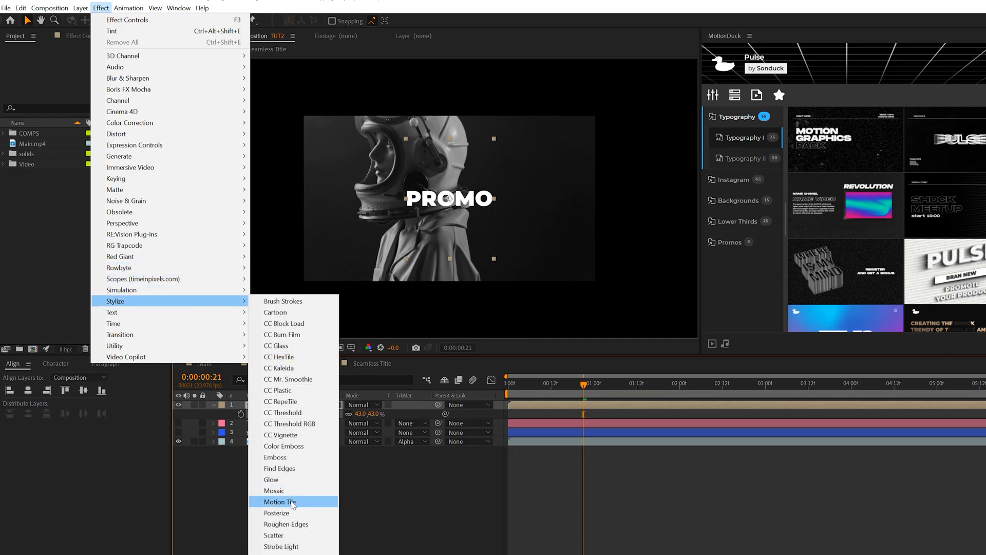
pyautogui.click(279, 501)
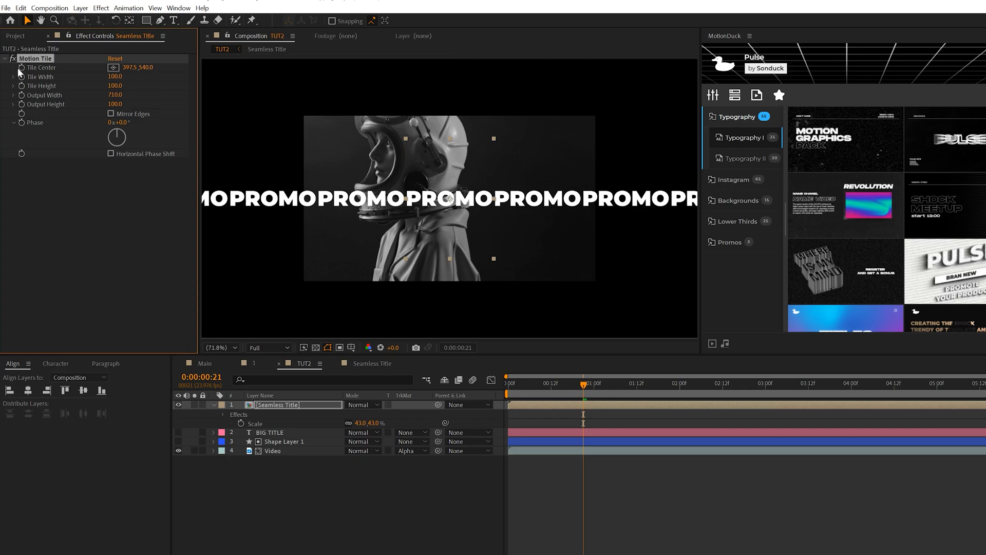
pyautogui.moveTo(21, 71)
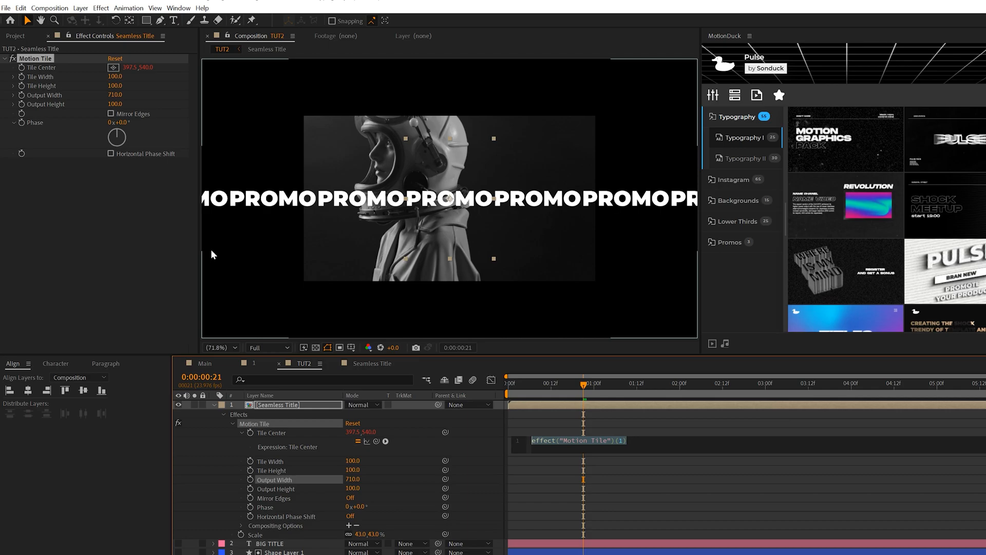
pyautogui.write('time*50')
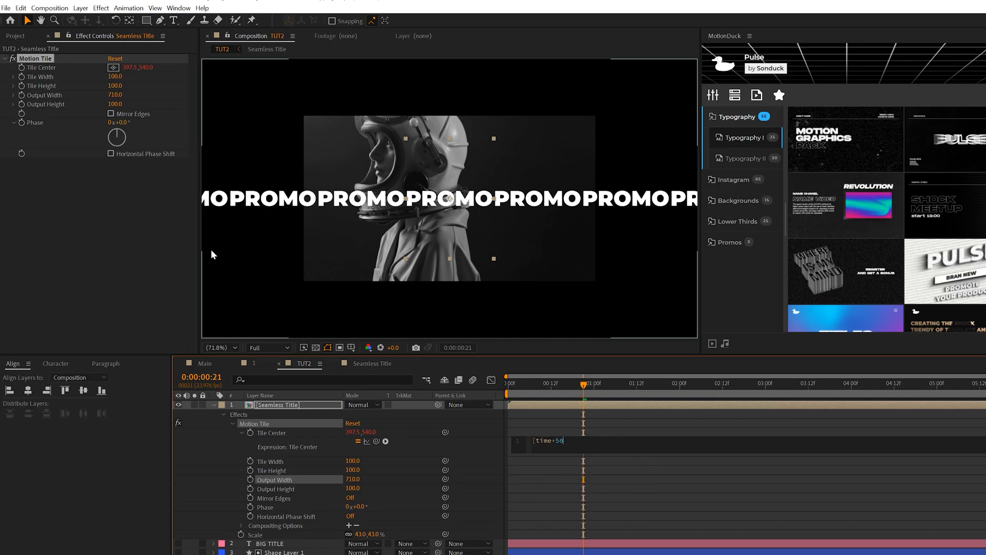
pyautogui.write(',value[1]]')
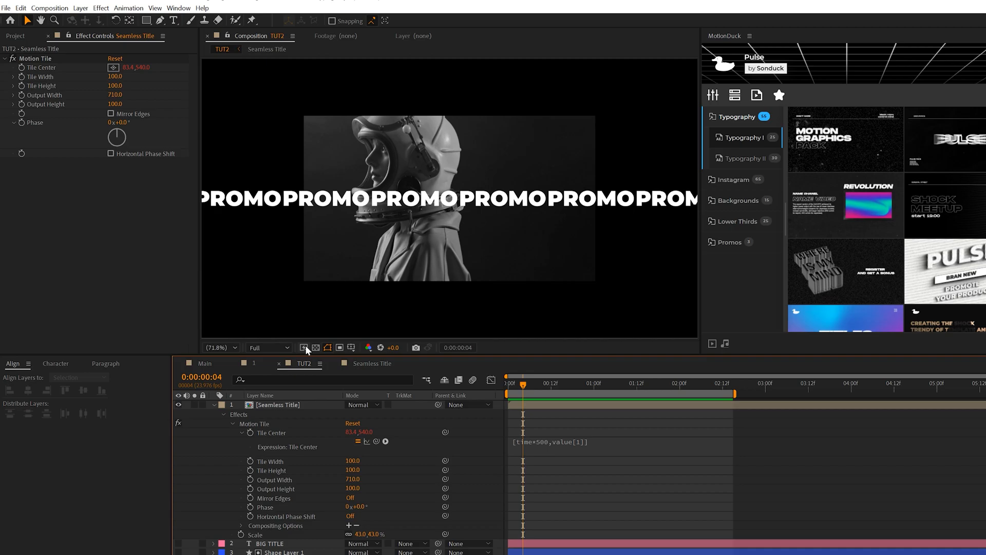
# Show the transparency grid and switch to the Rectangle Tool for Shape Layer 2.
pyautogui.click(315, 348)
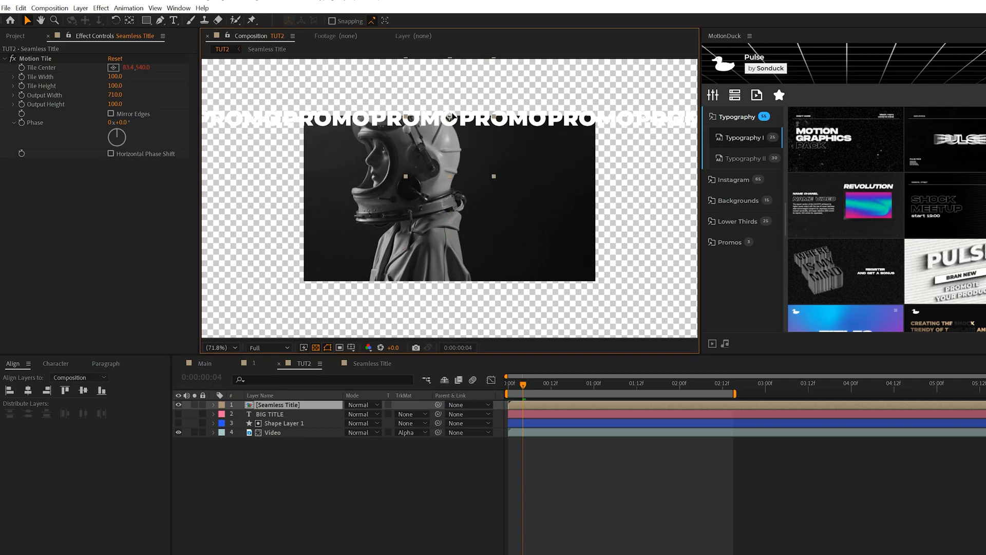
pyautogui.click(145, 19)
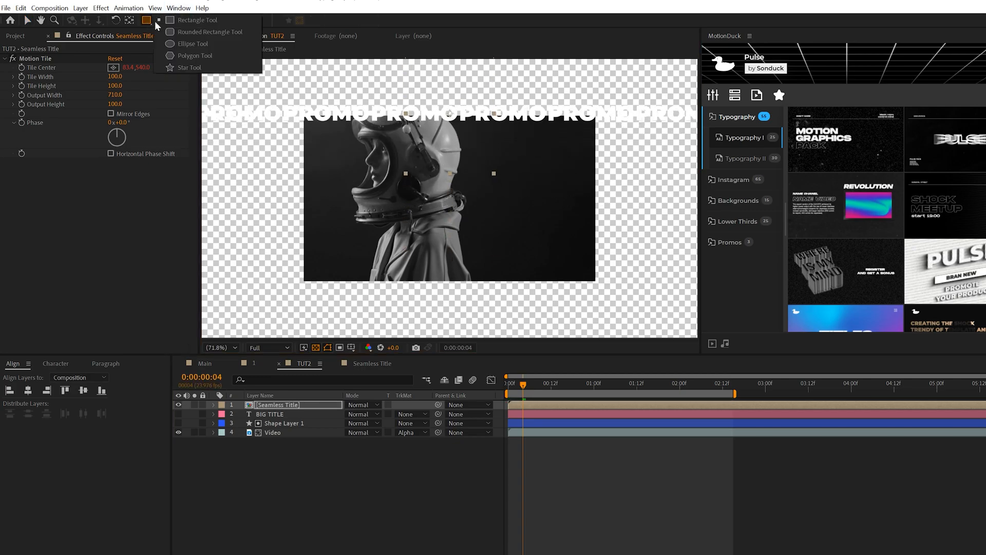
pyautogui.click(189, 68)
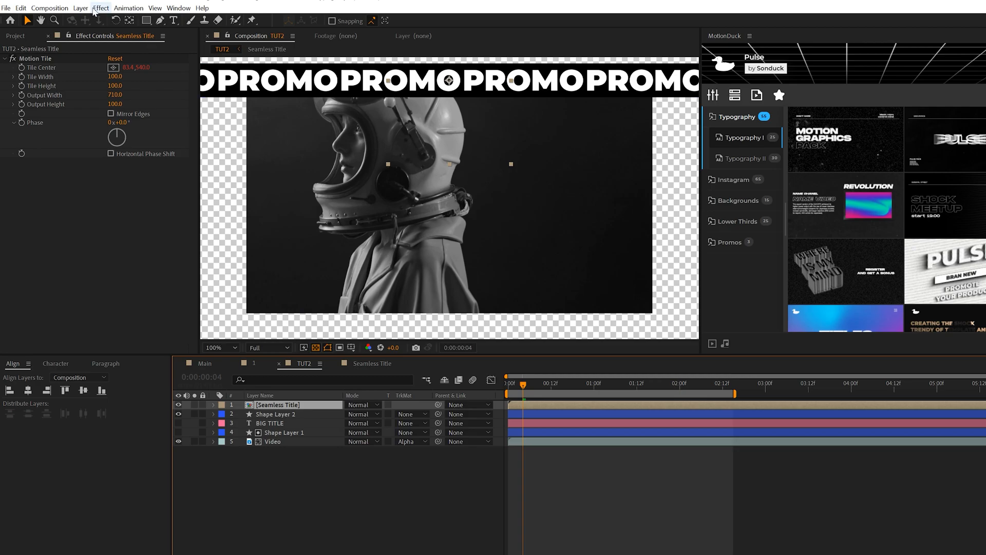
# Add a Fill effect to the new shape layer.
pyautogui.click(100, 8)
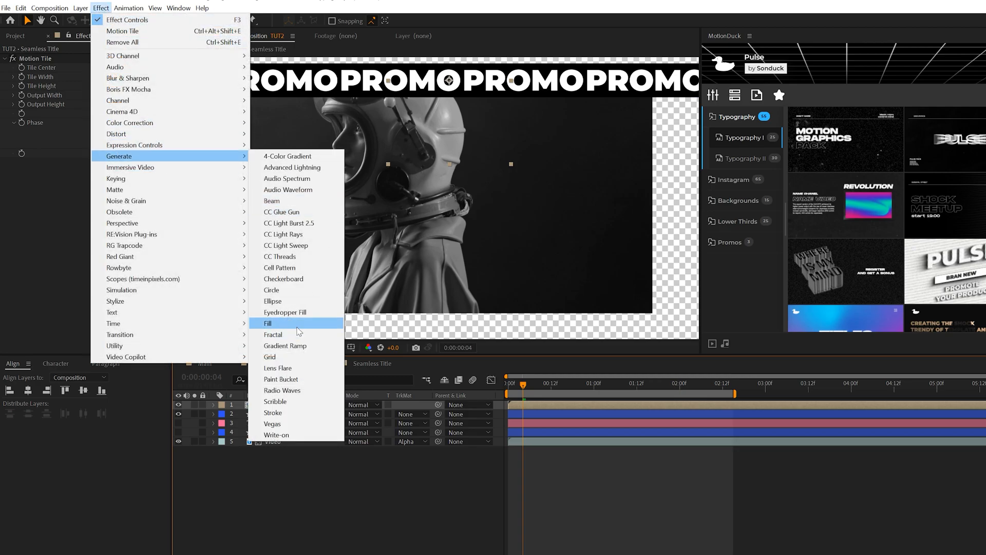
pyautogui.click(268, 324)
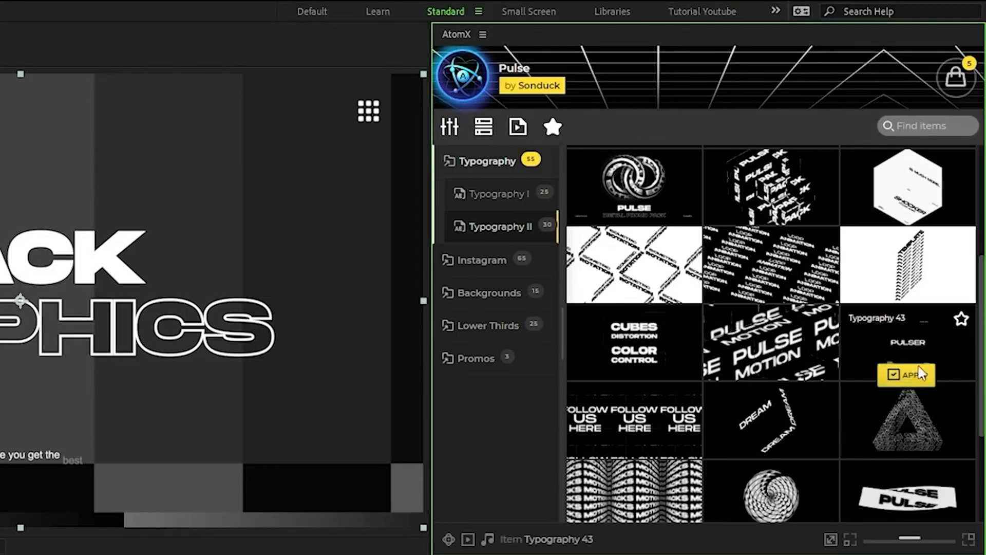
# Apply the Pulse Typography 43 template and return to the finished Main composition.
pyautogui.click(906, 374)
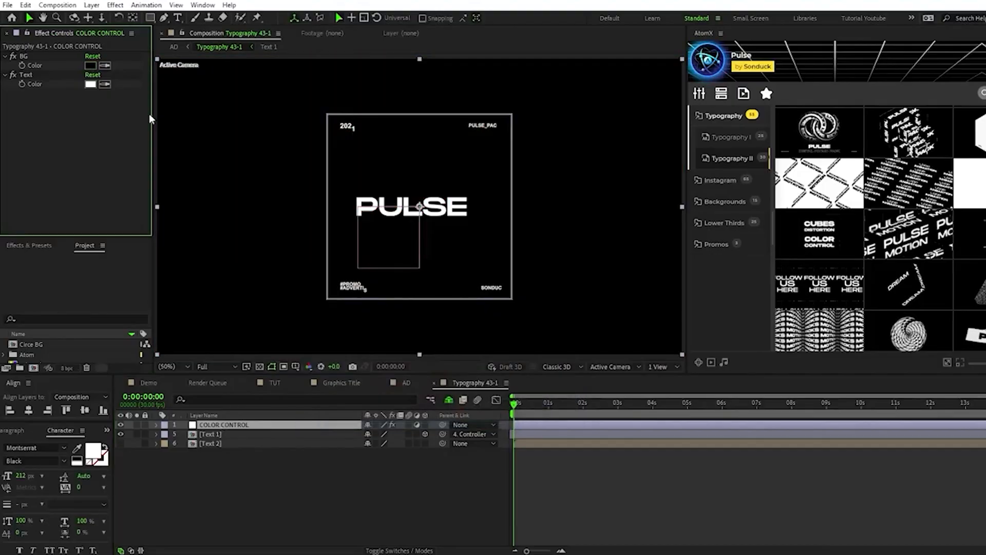
pyautogui.click(90, 84)
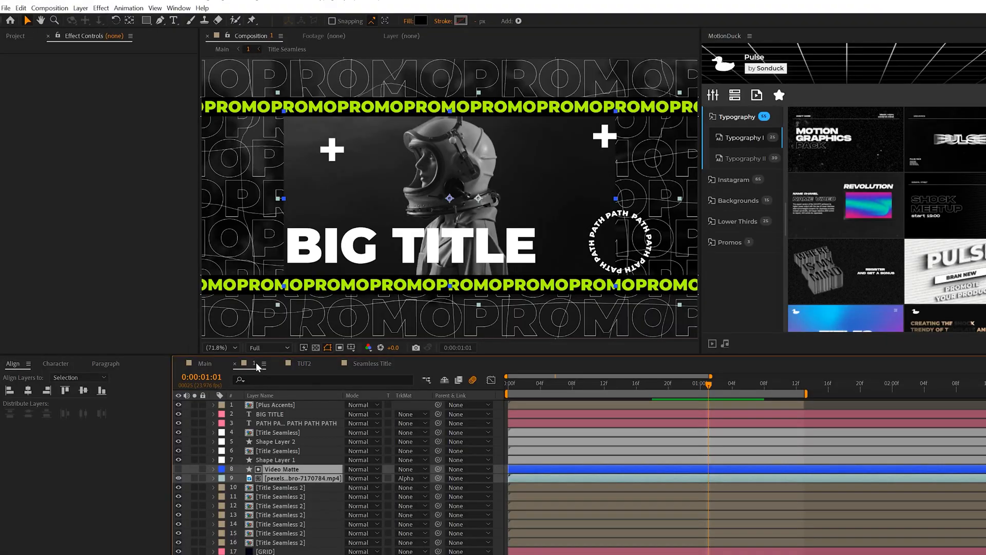
# Duplicate the Video layer in TUT2 and remove the track matte from the copy.
pyautogui.click(303, 363)
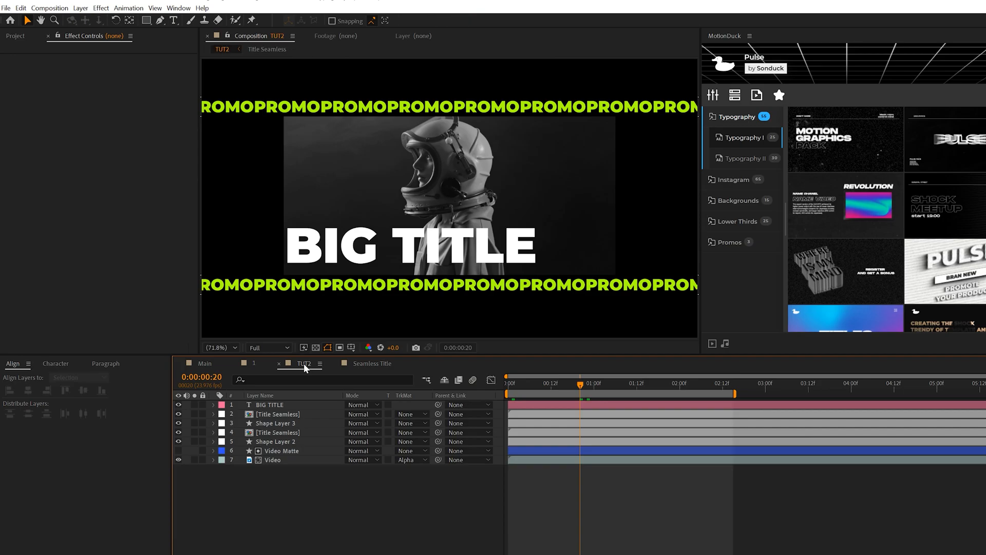
pyautogui.click(273, 459)
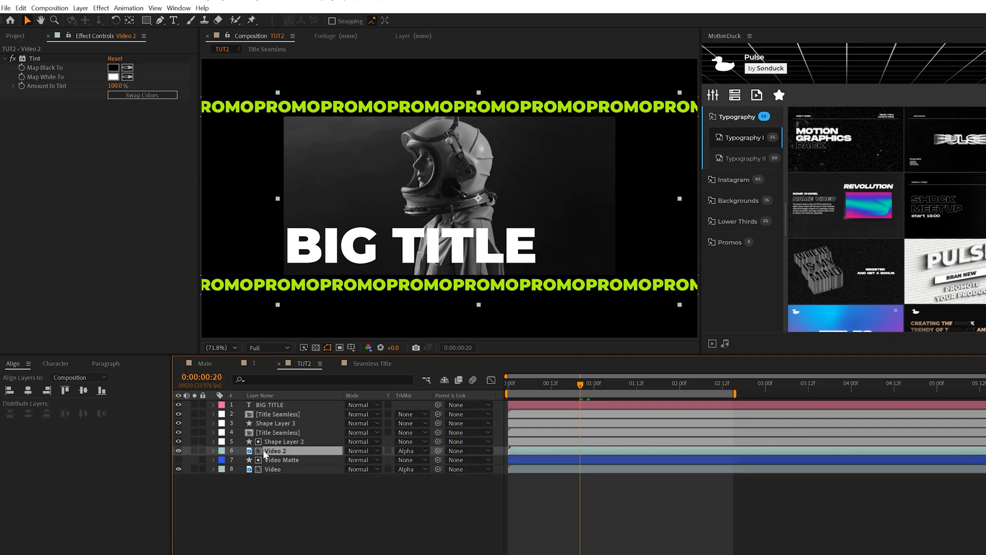
pyautogui.click(409, 469)
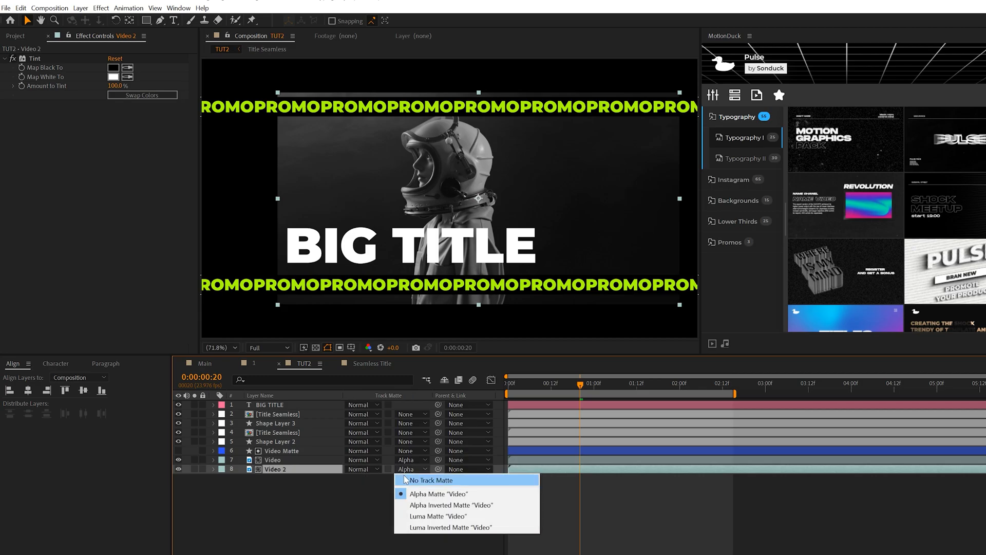
pyautogui.click(101, 7)
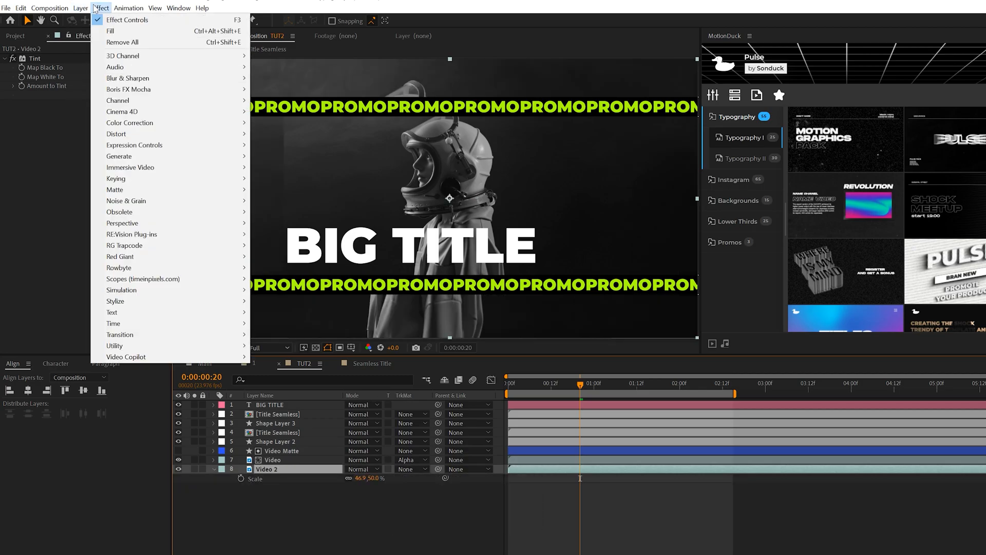
pyautogui.moveTo(127, 78)
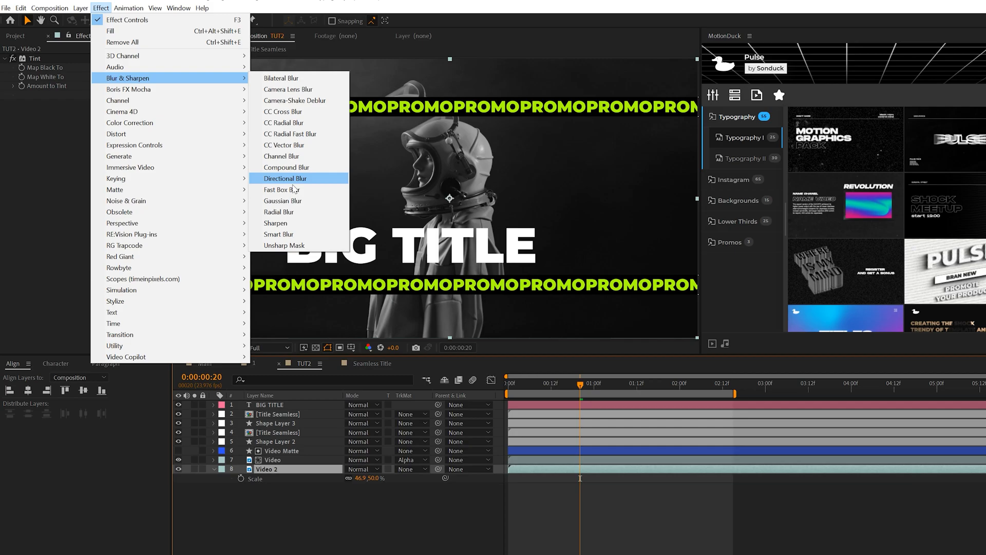
# Gaussian-blur the video copy and lower its opacity to 30% as the backdrop.
pyautogui.click(282, 200)
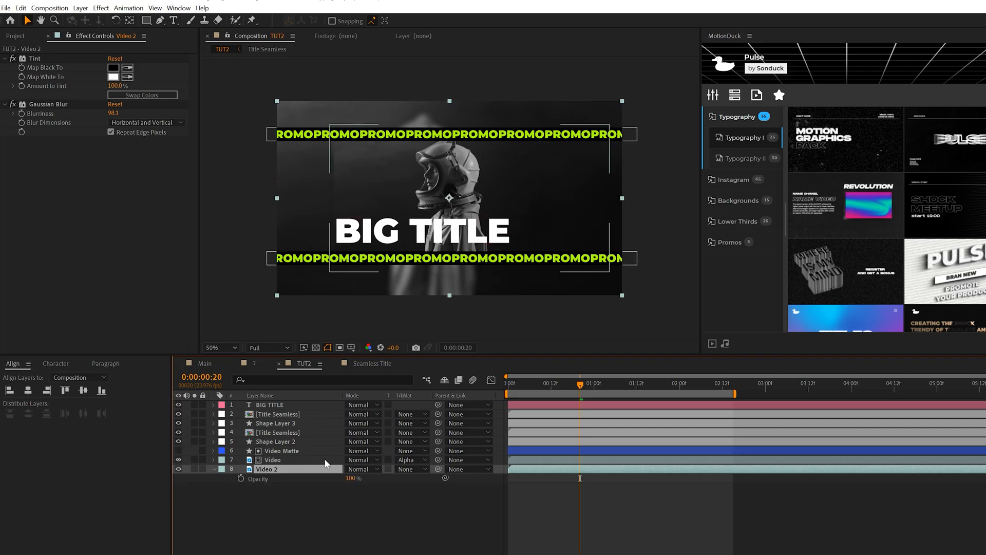
pyautogui.moveTo(352, 477); pyautogui.dragTo(301, 478)
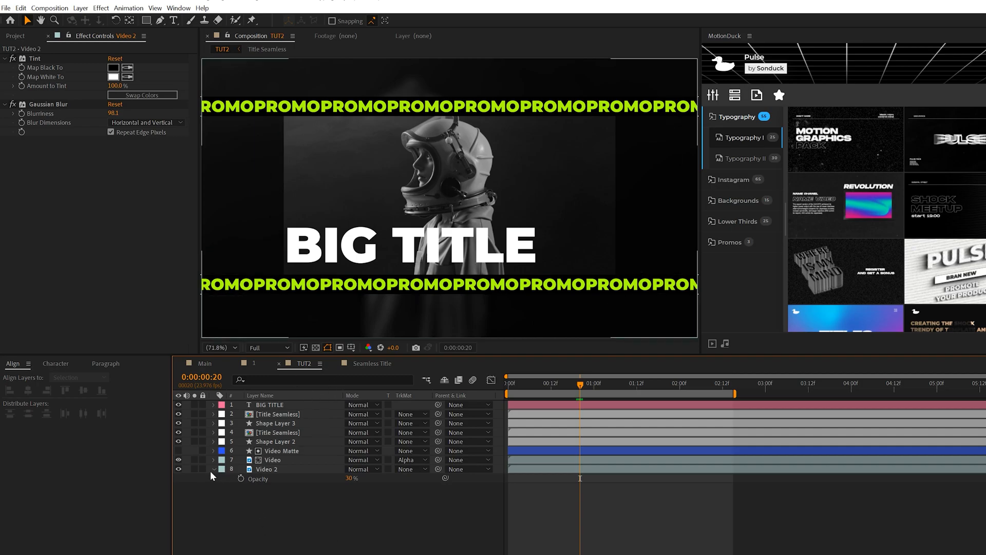
pyautogui.click(214, 468)
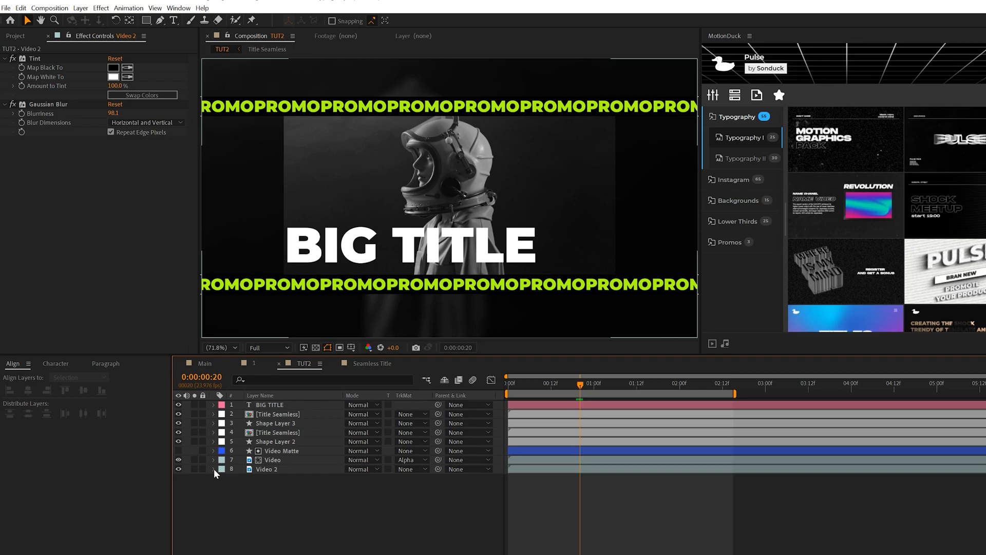
pyautogui.click(277, 414)
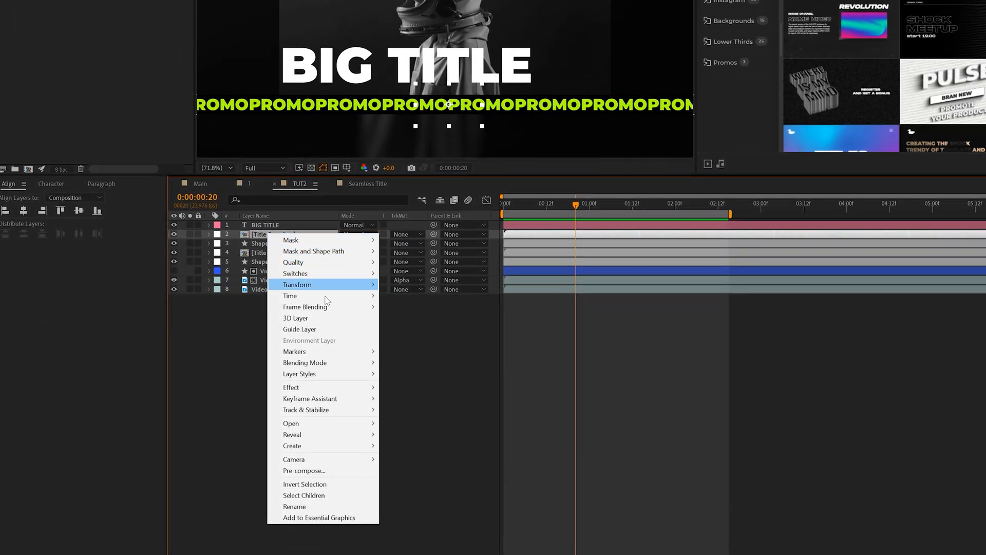
pyautogui.moveTo(291, 434)
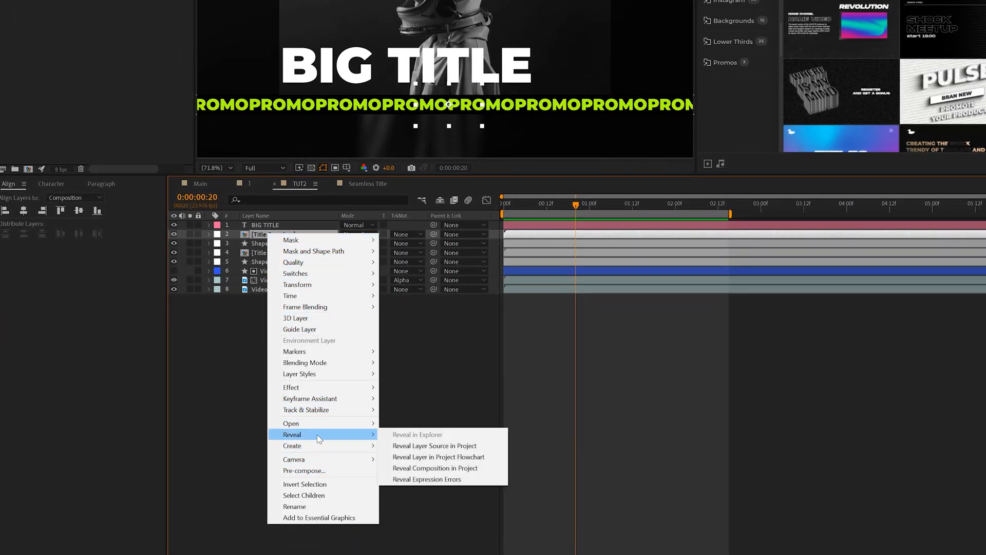
# Bring Title Seamless 3 into TUT2 and swap fill and stroke to outline the PROMO text.
pyautogui.click(435, 444)
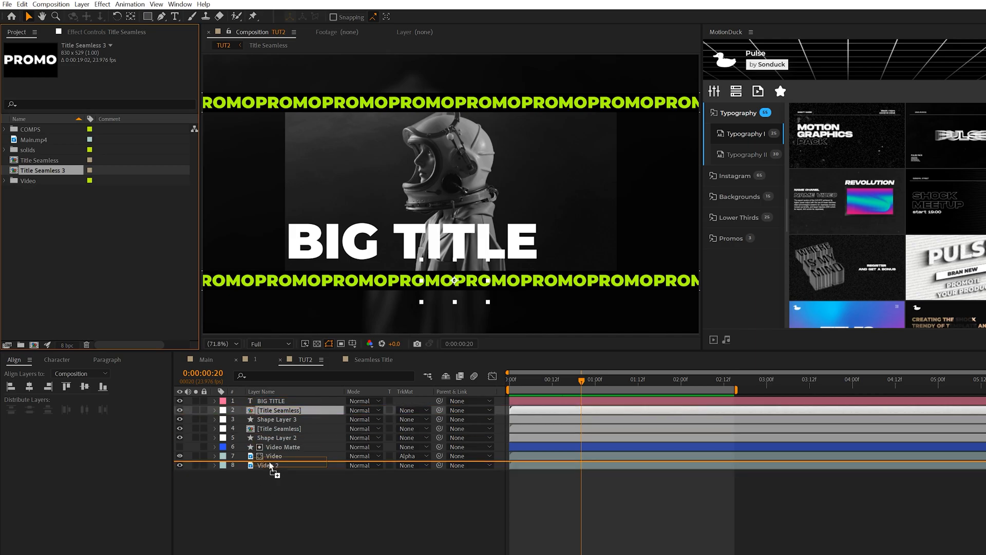
pyautogui.moveTo(41, 170); pyautogui.dragTo(284, 464)
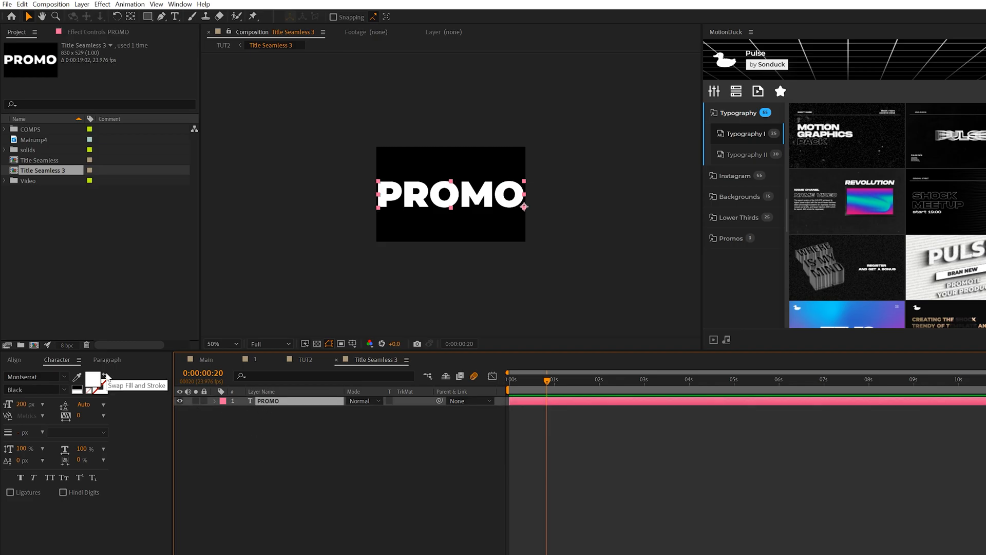
pyautogui.click(106, 374)
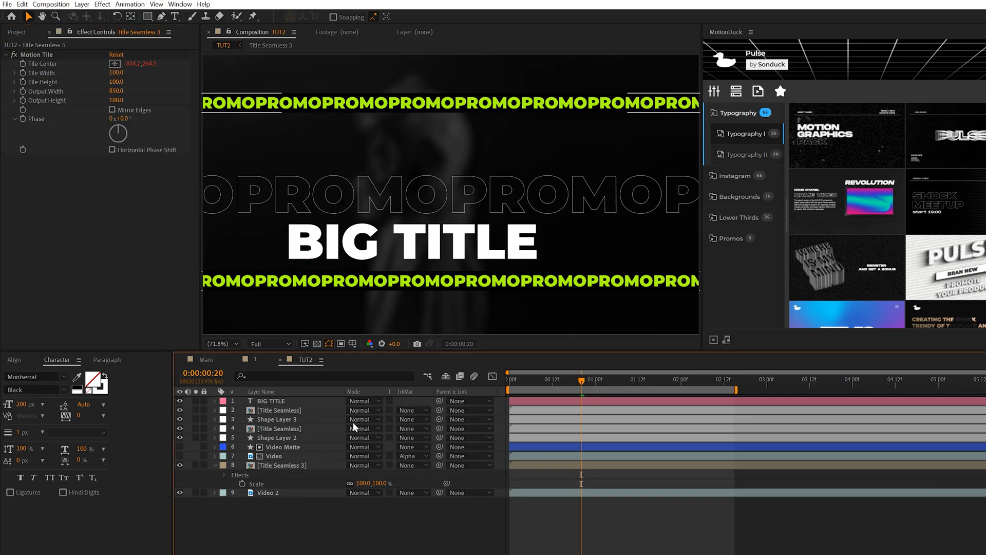
pyautogui.click(279, 464)
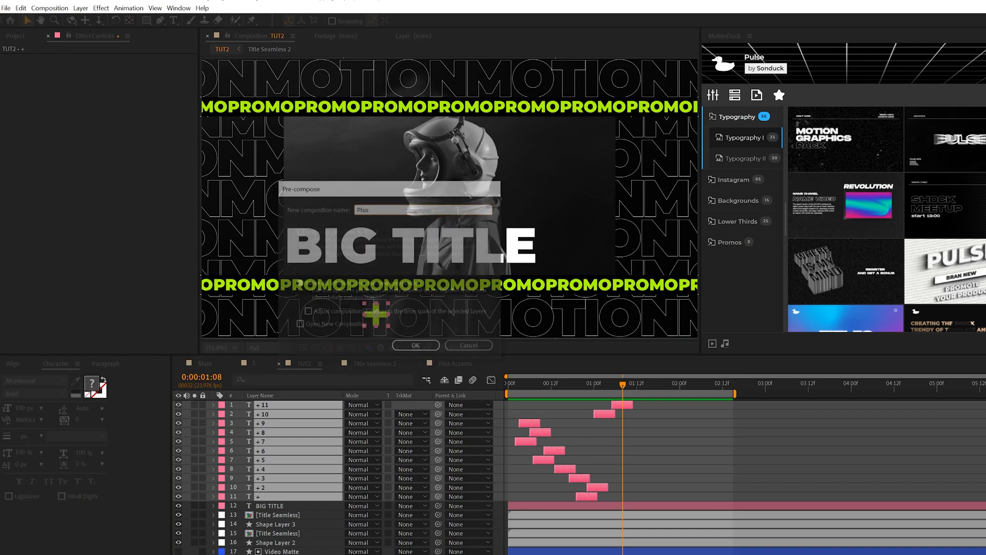
# Confirm pre-composing the staggered plus layers as Plus.
pyautogui.click(413, 345)
pyautogui.write('PATH')
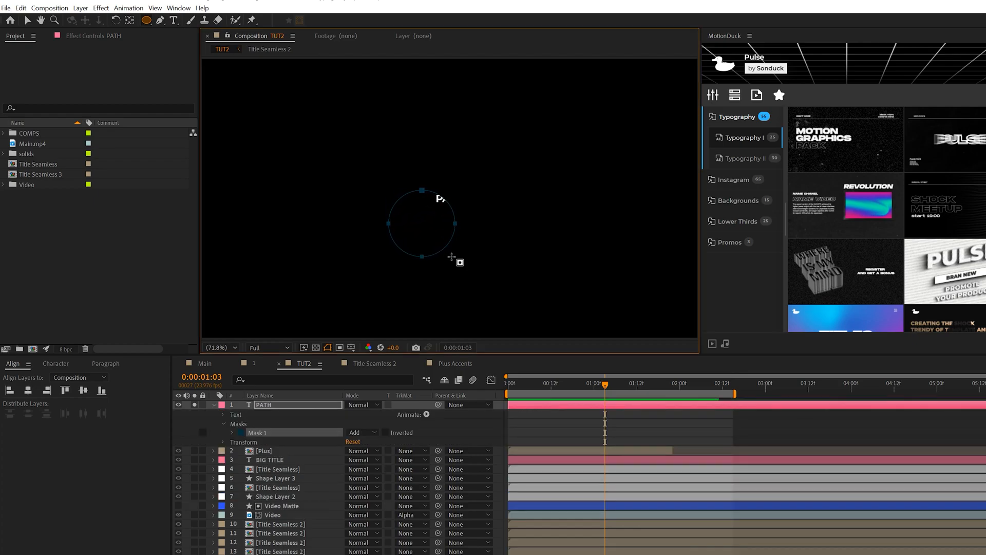
# Set the PATH text's path to Mask 1 with Reverse Path on.
pyautogui.click(360, 432)
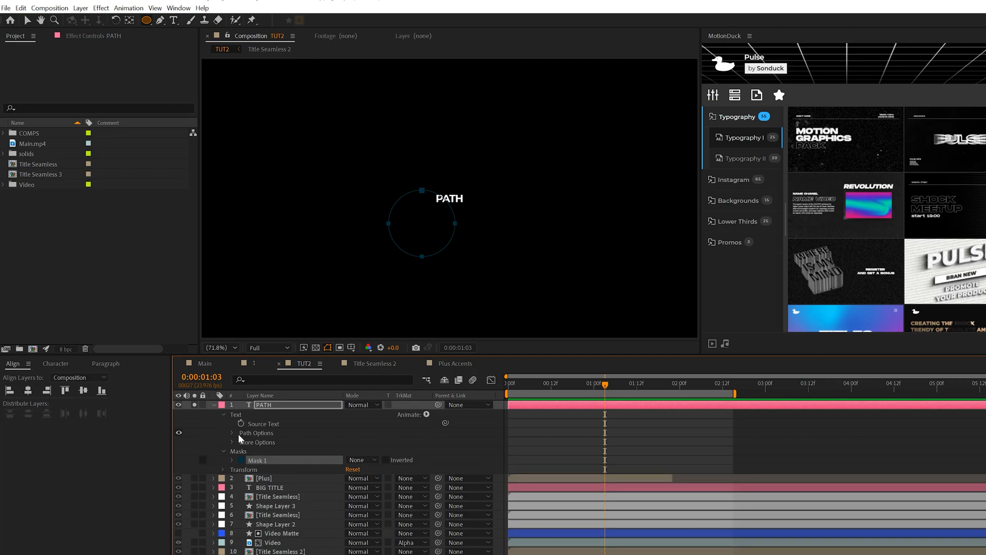
pyautogui.click(388, 441)
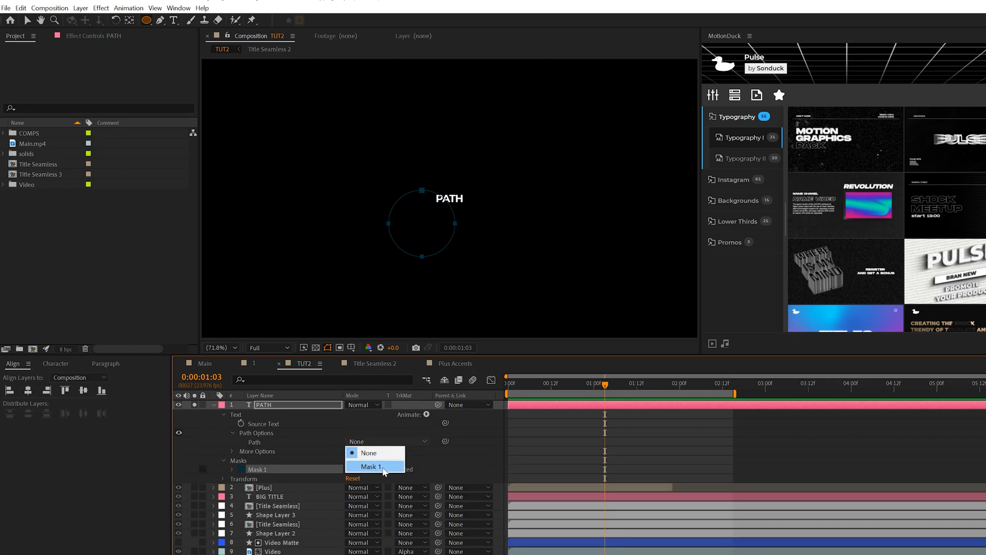
pyautogui.click(371, 466)
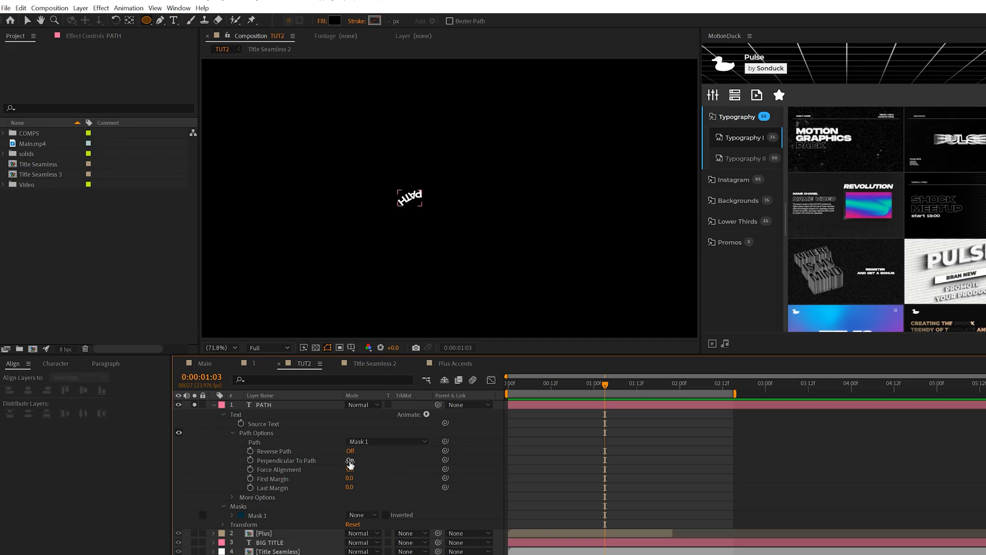
pyautogui.click(349, 451)
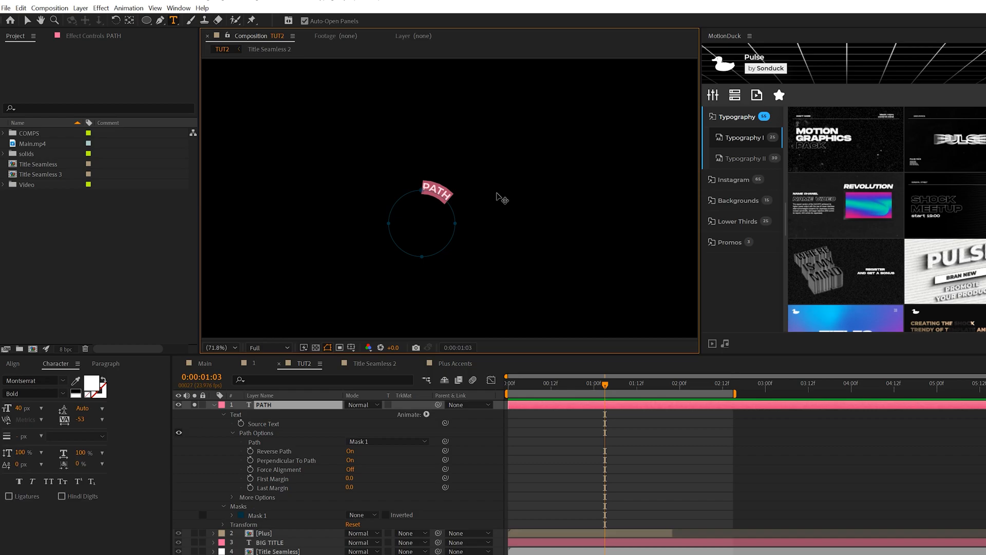
# Repeat the PATH word around the circle and add a time expression to Rotation.
pyautogui.write('PATH PATH PATH')
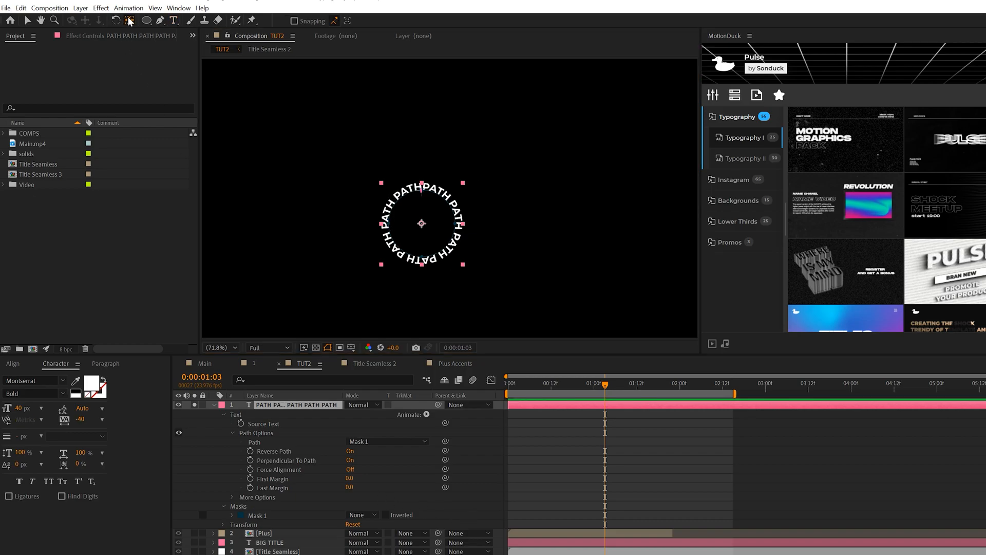
pyautogui.moveTo(426, 231)
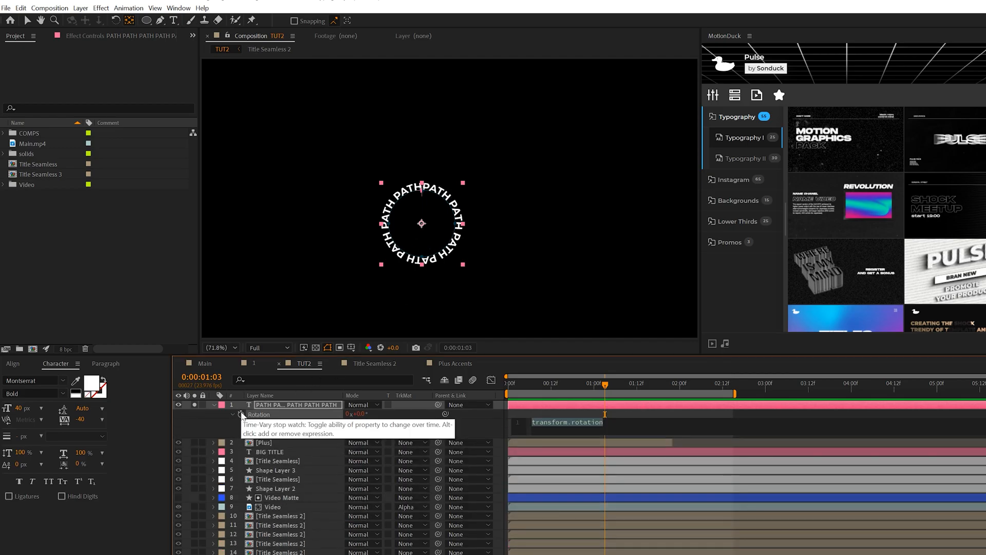
pyautogui.write('time')
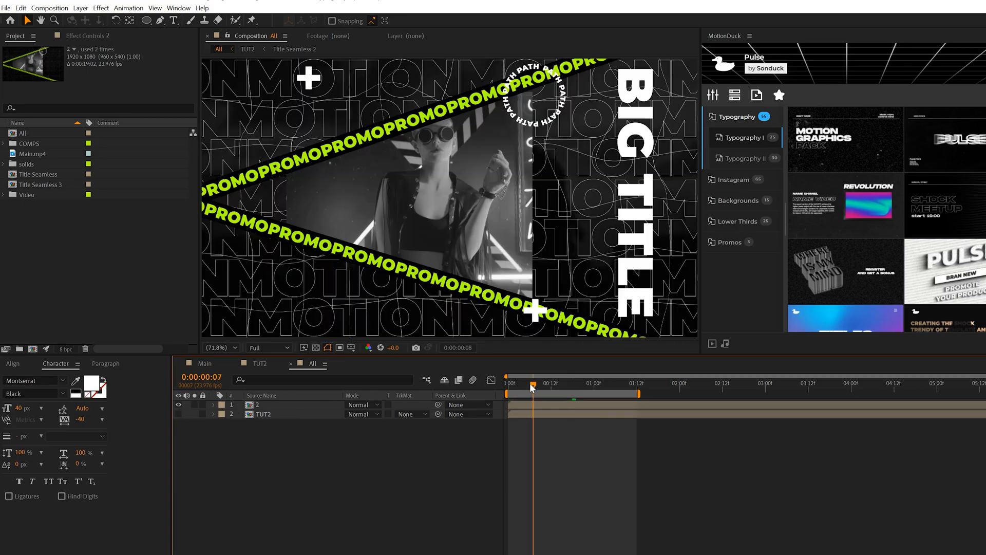
# Add Null 2 to the All comp, parent layers 2 and TUT2 to it, and reveal Position.
pyautogui.click(568, 383)
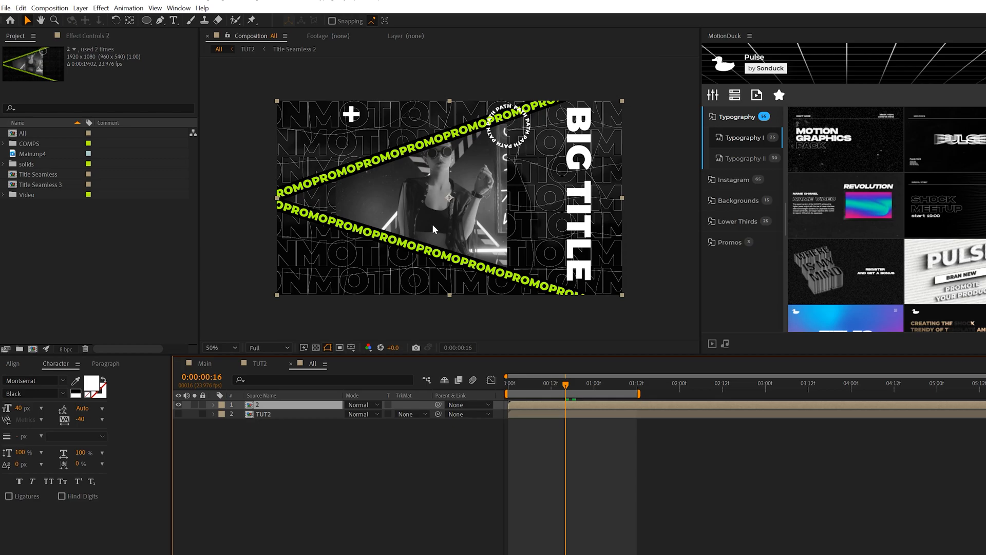
pyautogui.moveTo(262, 415)
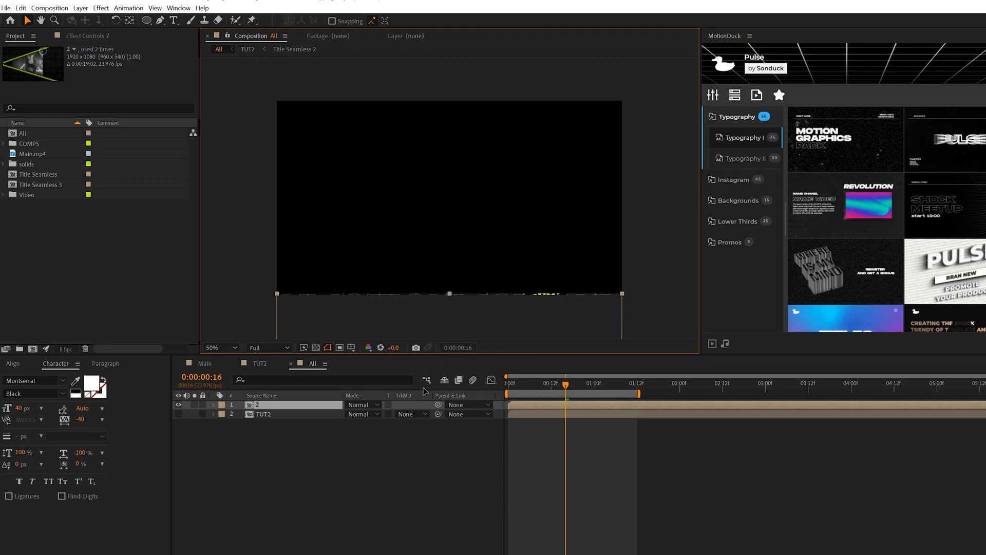
pyautogui.click(80, 7)
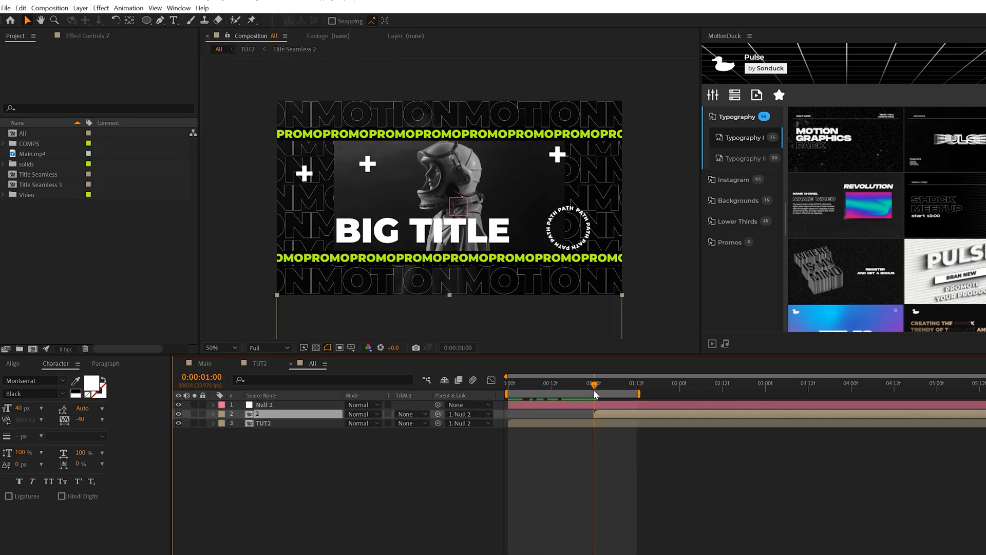
pyautogui.click(264, 403)
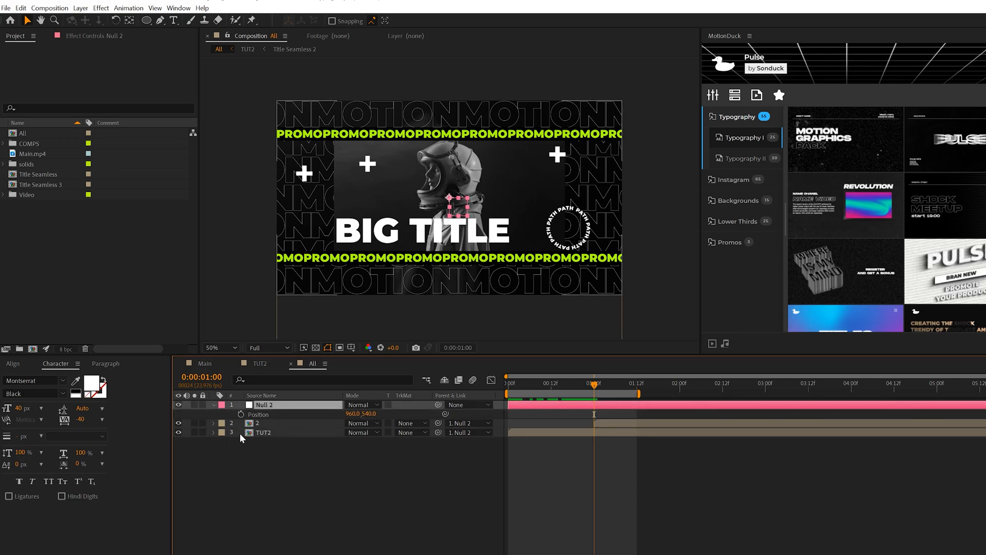